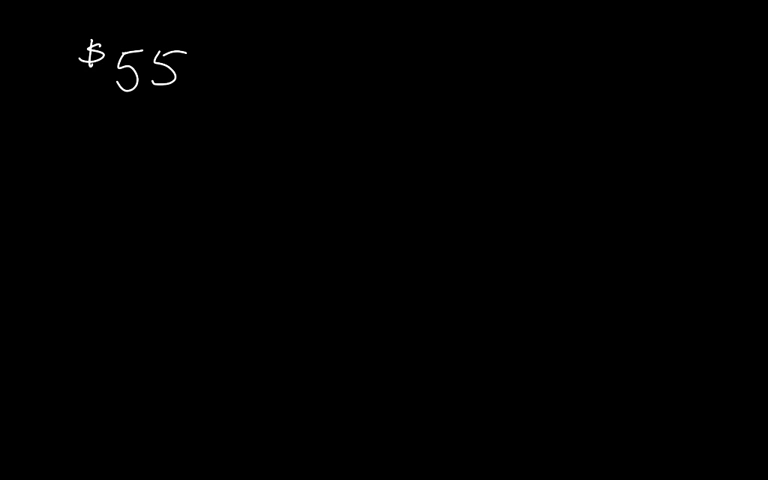
Handwrite the calculation $55,000 x 2% = $1,100 at the top of the canvas
type(",00")
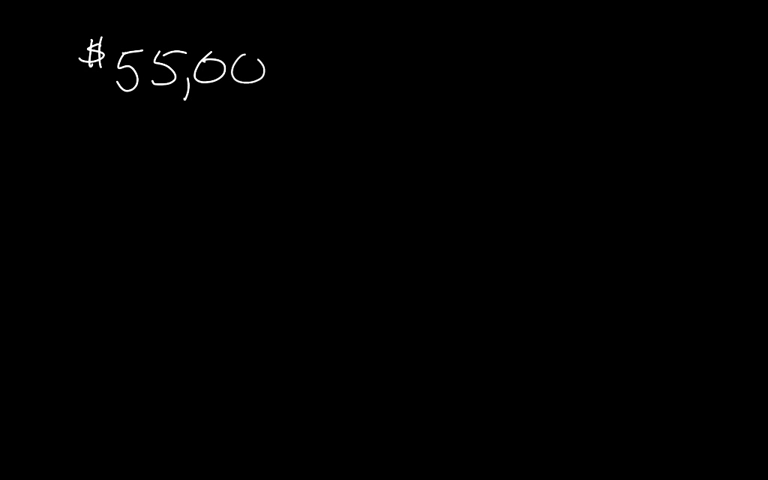
type("6")
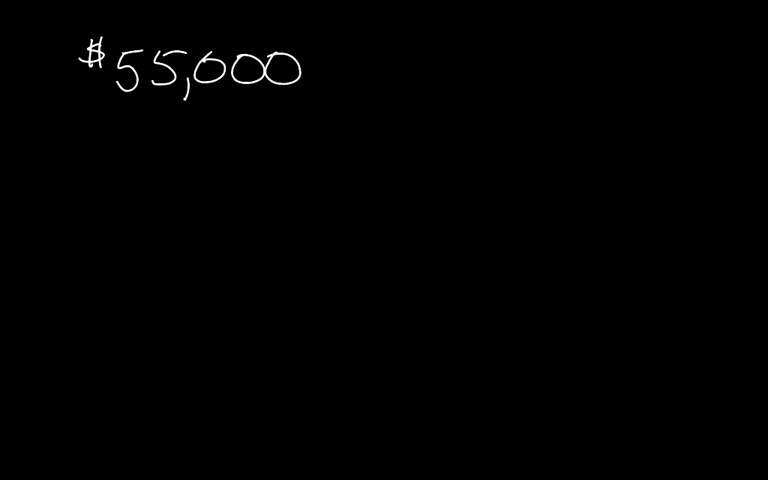
type("x 2% =")
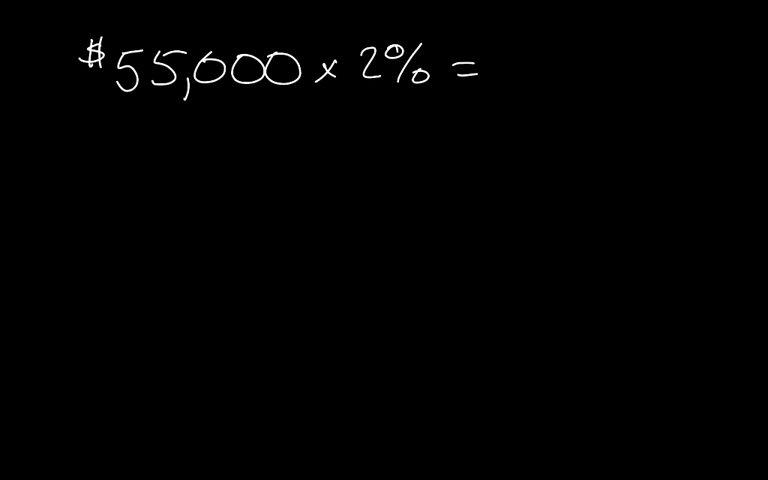
type("$")
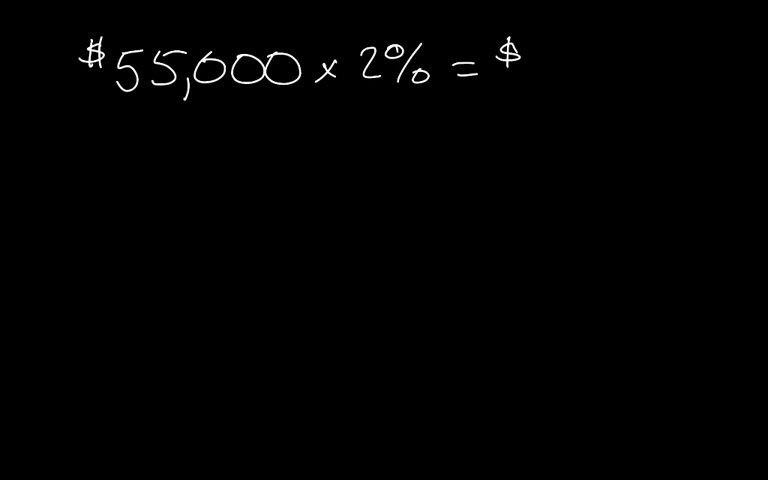
type("1,100")
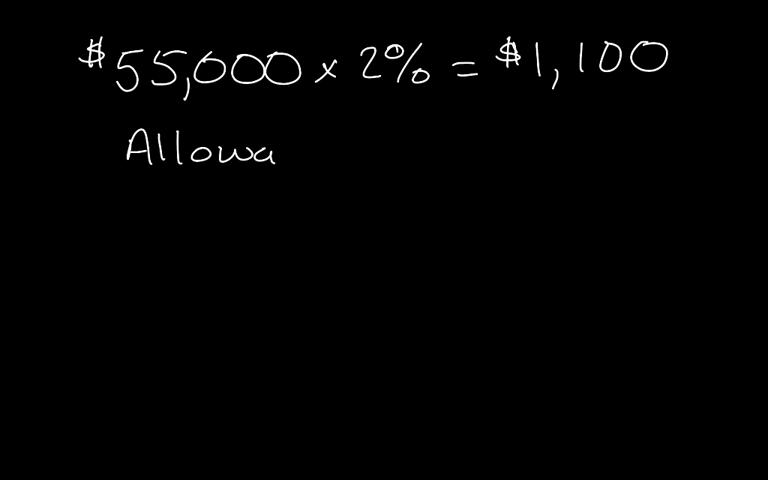
Finish and underline 'Allowance', draw the T account and enter Beg 415 on the credit side
type("nce")
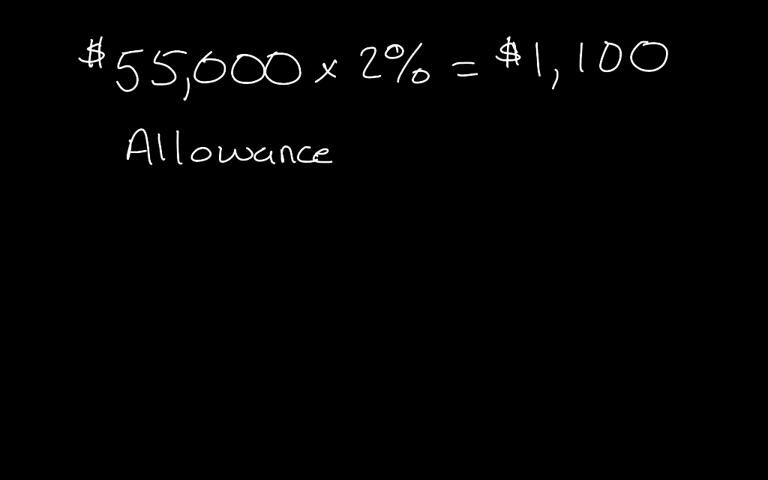
left_click_drag(110, 182, 344, 178)
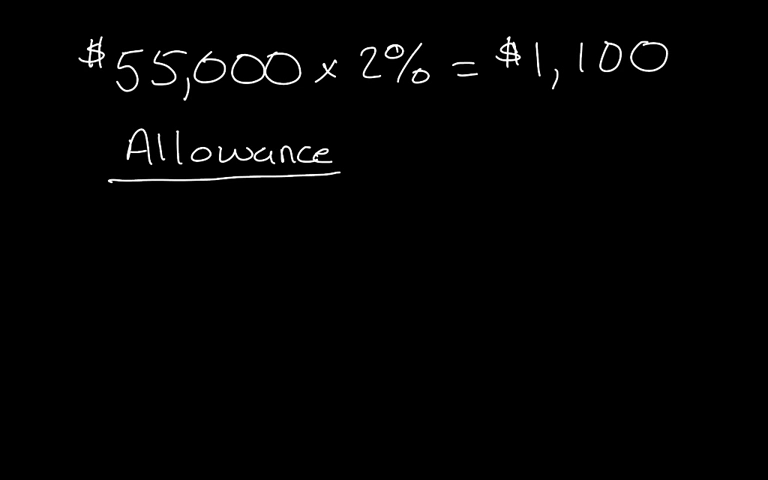
left_click_drag(222, 192, 218, 330)
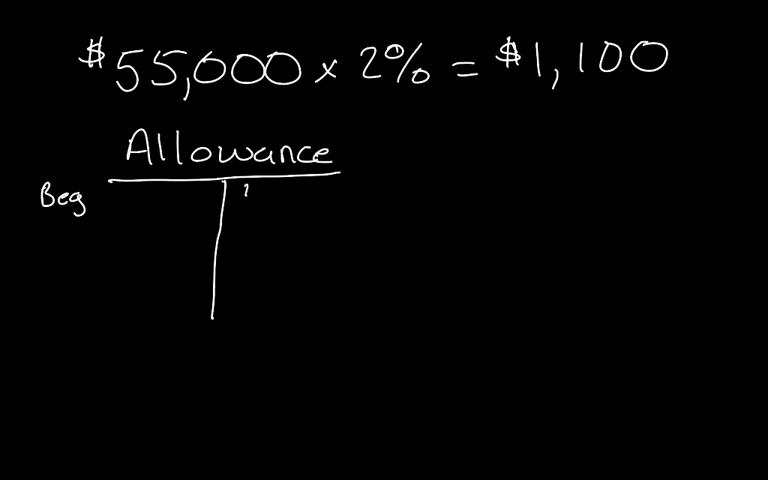
type("415")
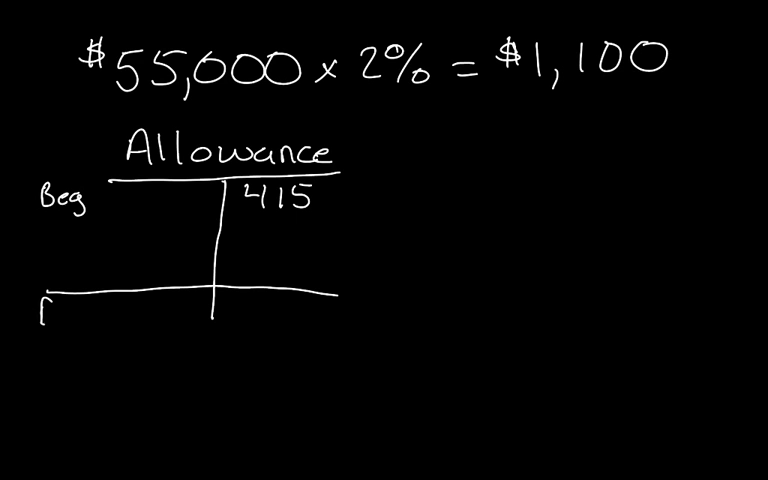
Write Ending $1,100 below the T account line and start the 685 adjustment
type("Endir")
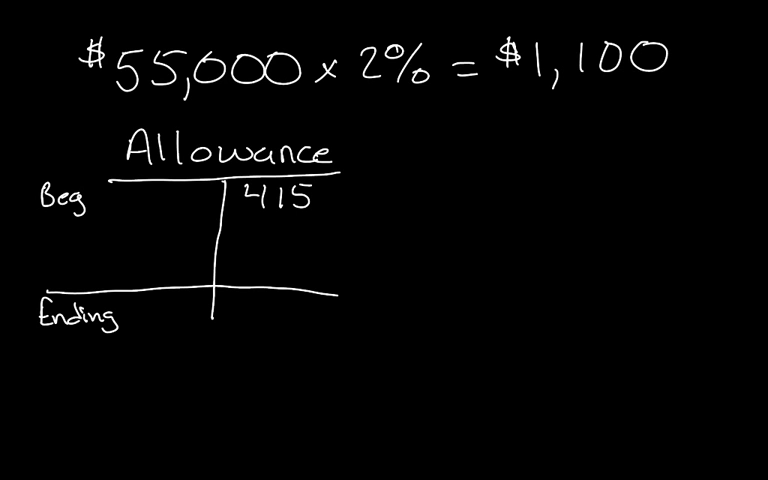
type("1,")
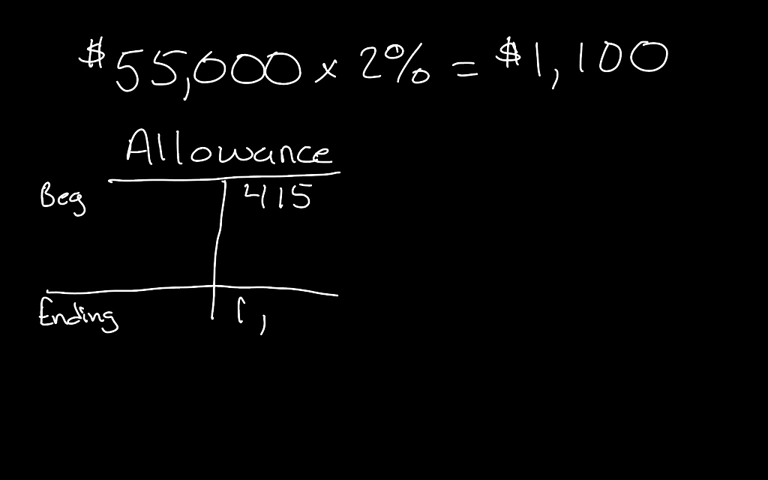
type("100")
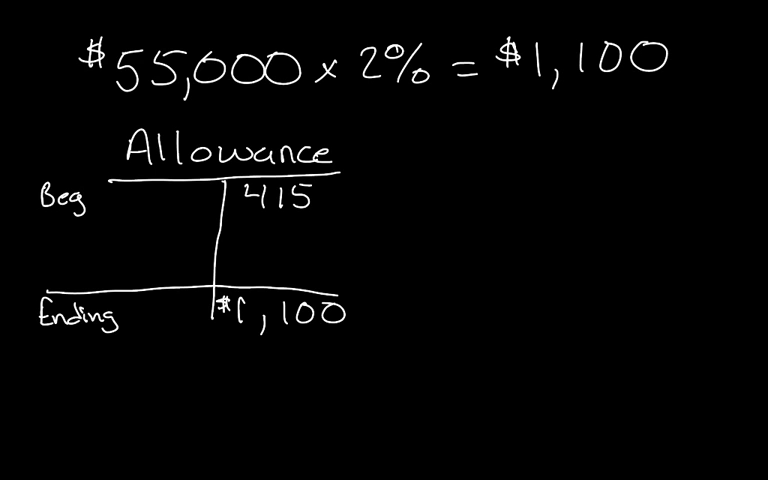
type("685")
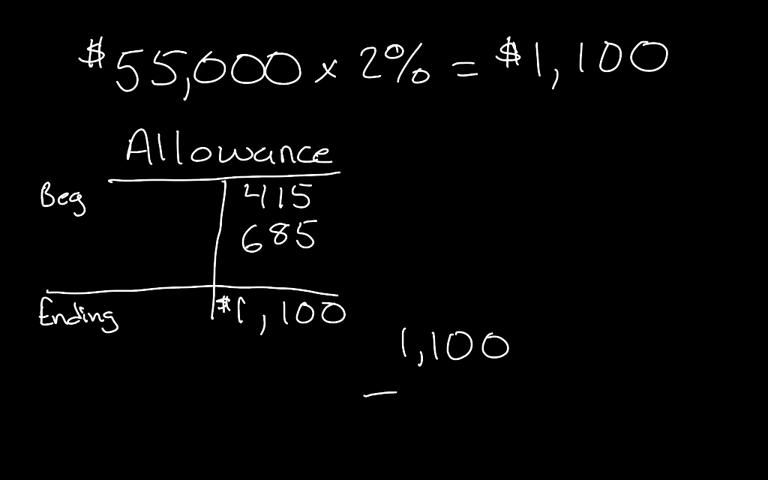
Handwrite the subtraction 1,100 − 415 = 685 below the T account
type("415")
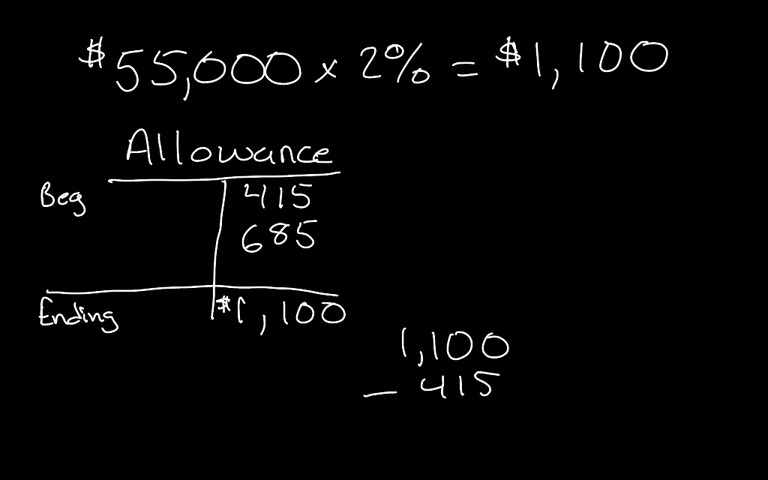
type("6")
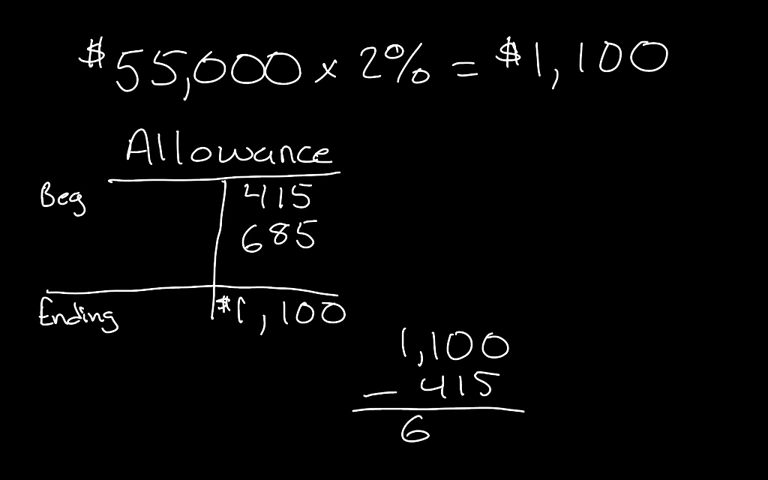
type("685")
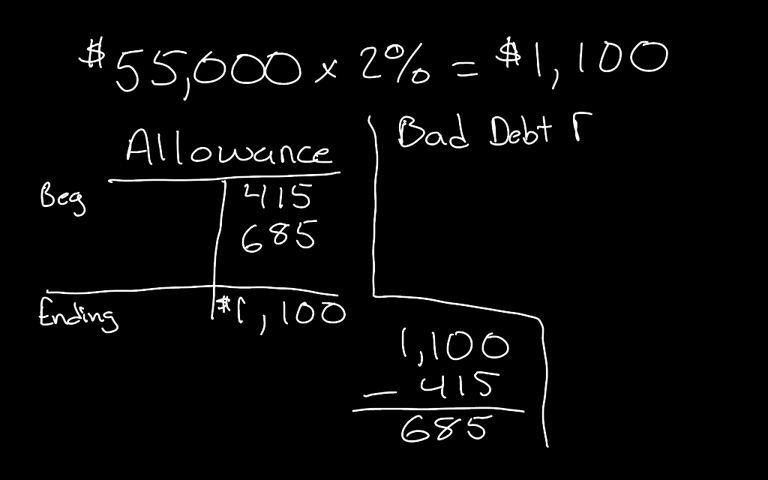
Write the entry Bad Debt Exp 685 / Allowance for Doubtful Accounts 685
type("Exp")
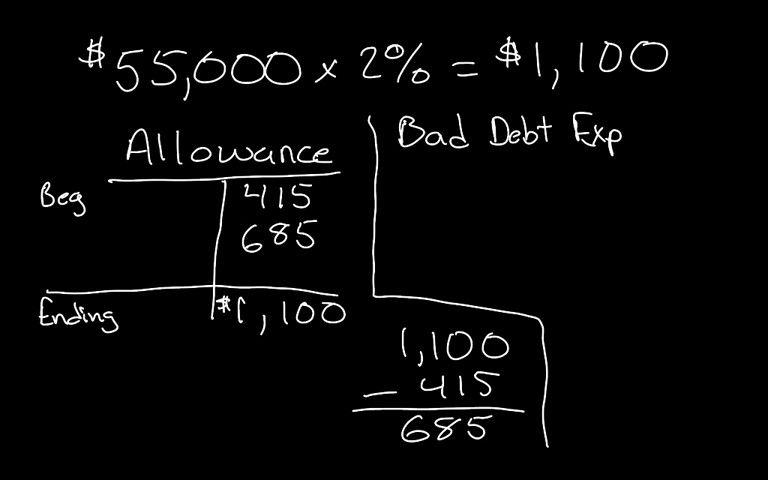
type("685")
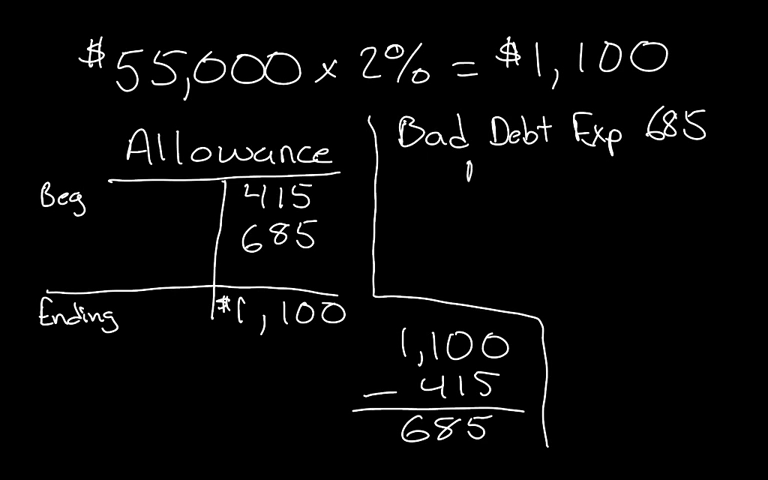
type("Allow for")
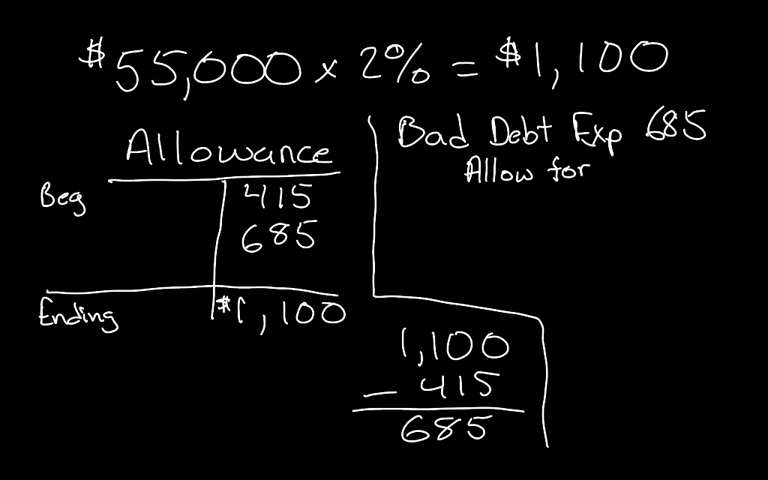
type("doubtful")
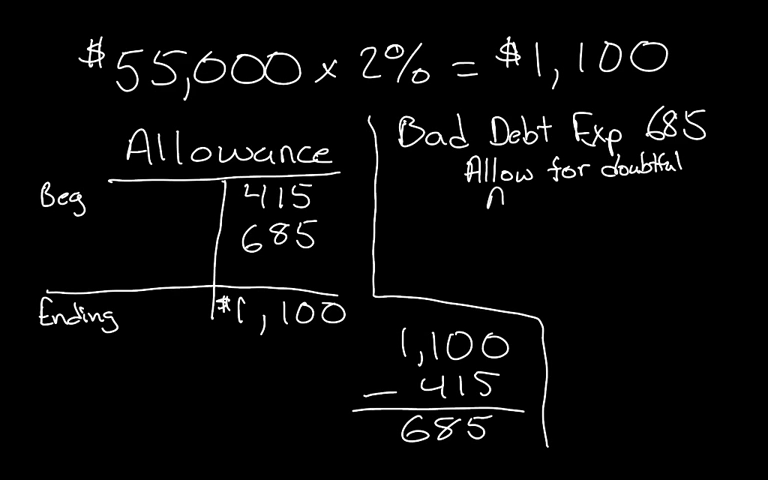
type("Accou")
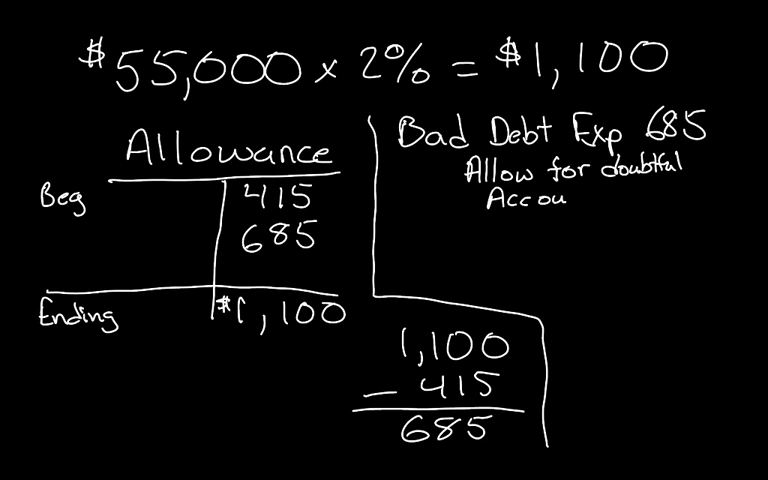
type("nts")
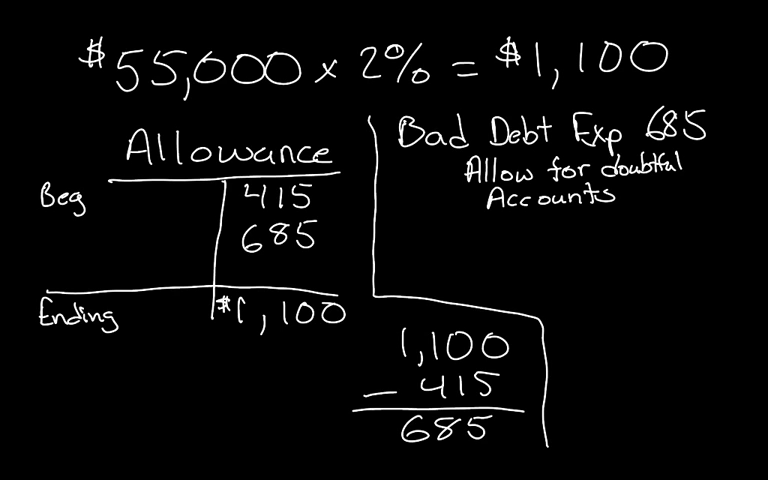
type("685")
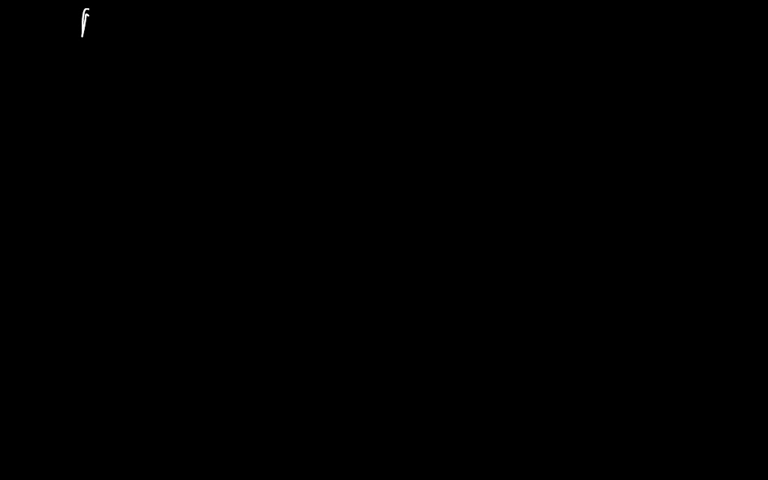
Handwrite 'Allowance', draw the T account and enter the 291 debit beginning balance
type("Al")
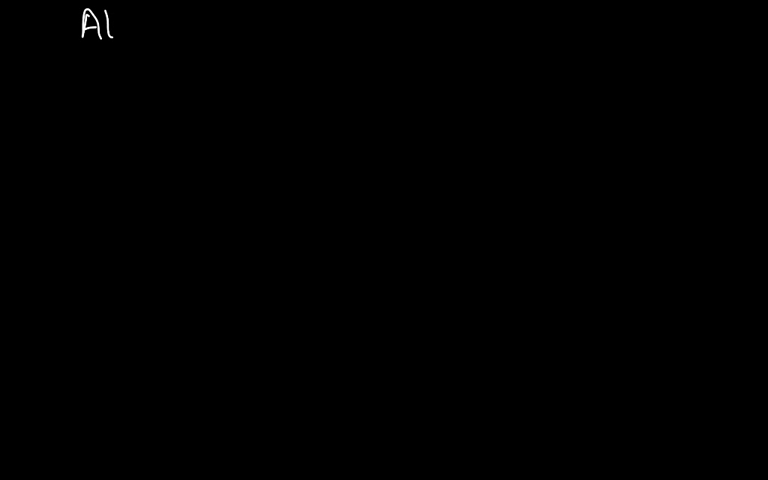
type("i")
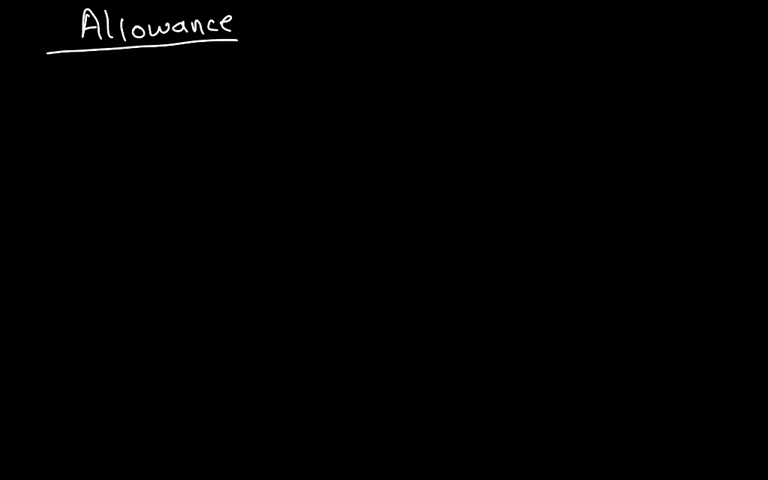
left_click_drag(142, 60, 144, 140)
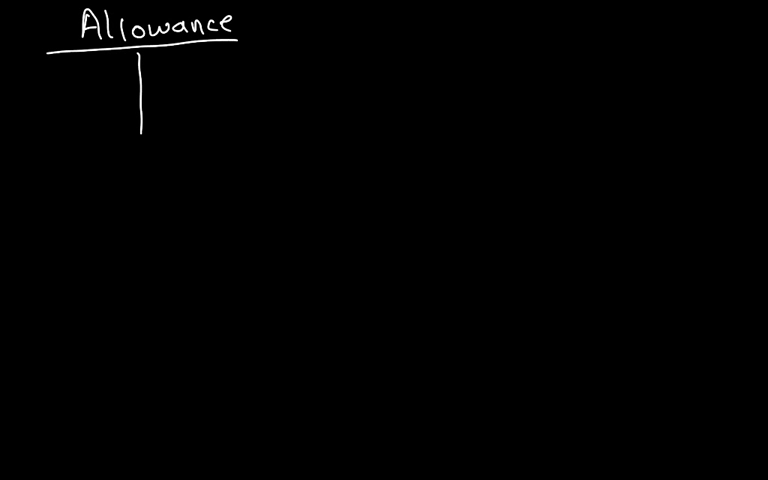
type("2")
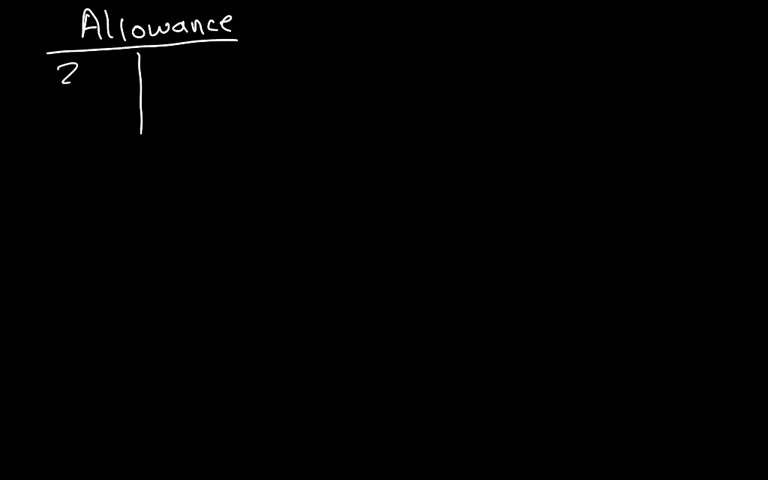
type("291")
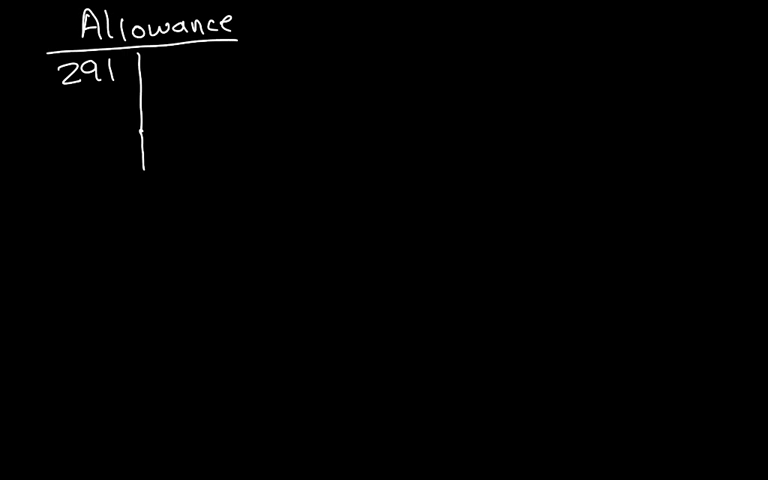
Draw the ending balance line and start writing the 1,100 ending credit
left_click_drag(52, 136, 240, 132)
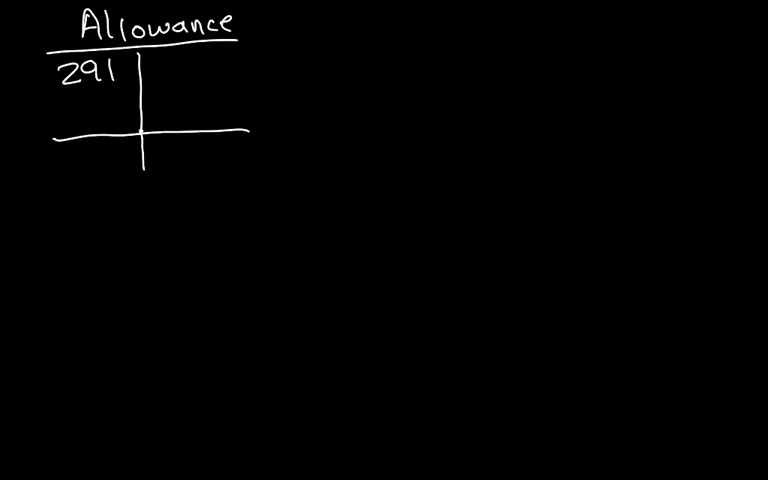
type("1,")
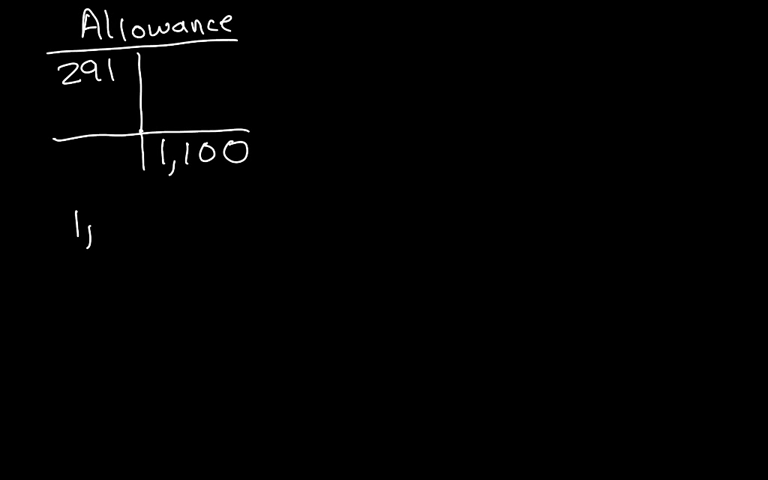
Write 1,100 + 291 = 1,391 and post 1,391 as the Allowance adjustment, starting 'Bad Debt'
type("100")
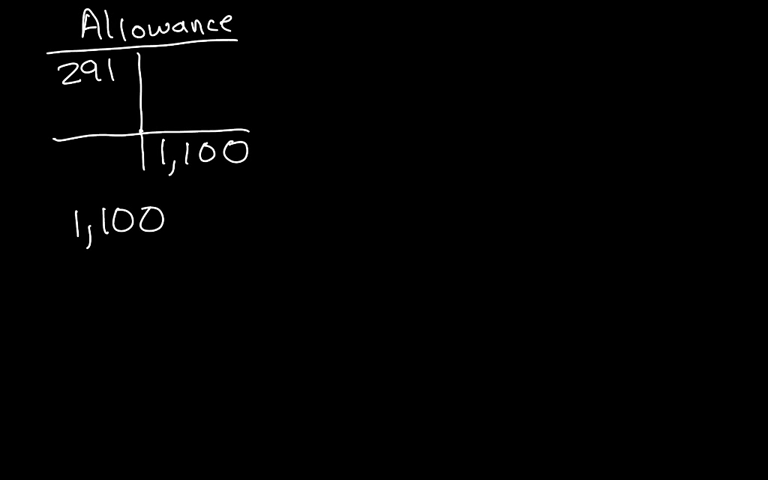
type("+ 29")
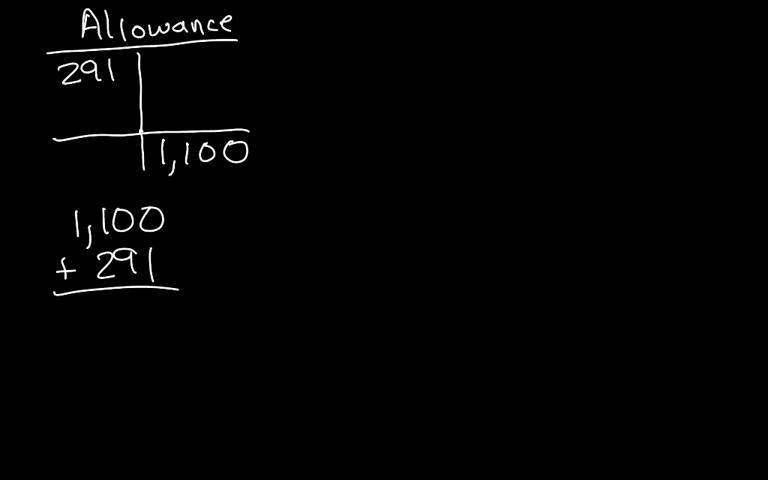
type("1,39")
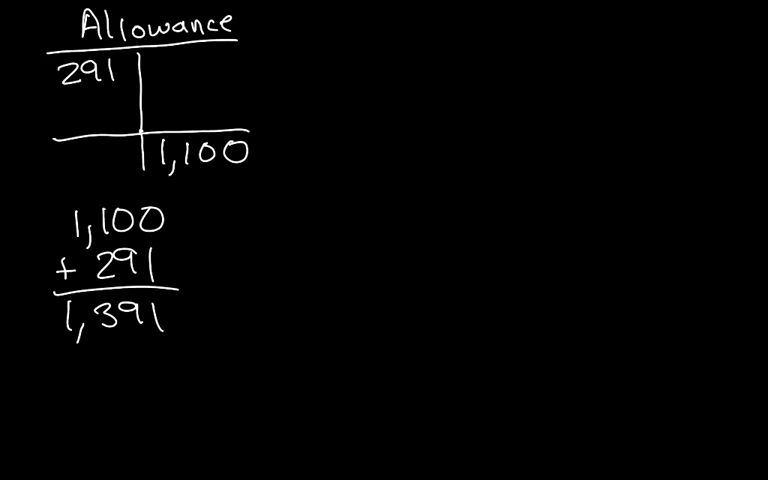
type("1,")
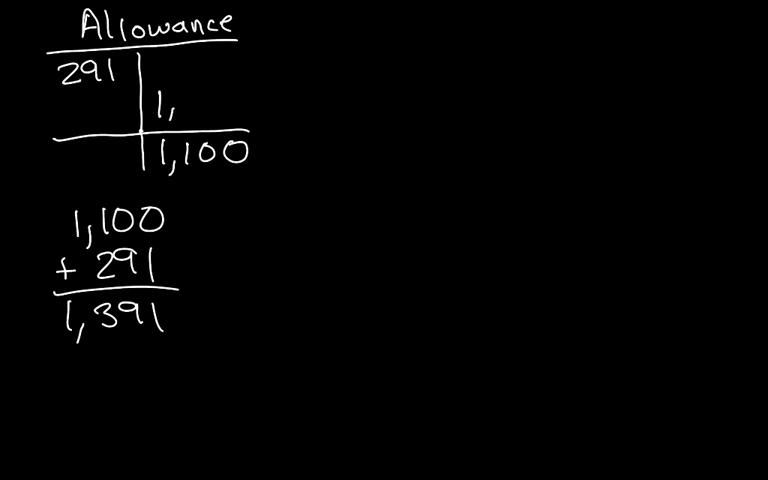
type("391")
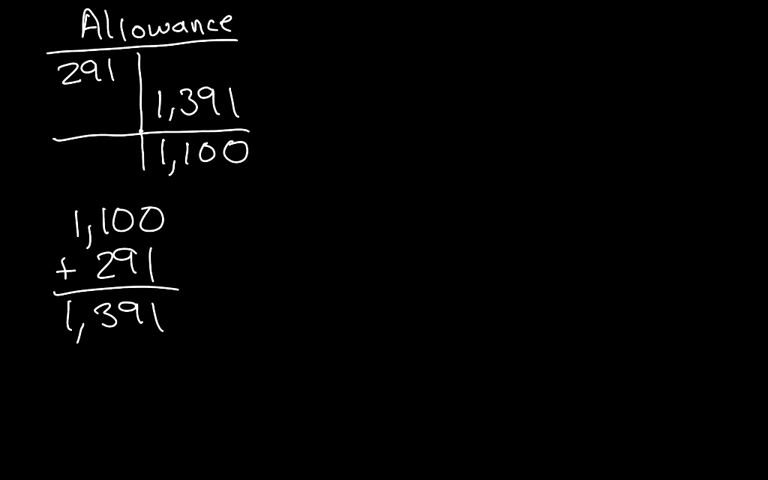
type("Bad Debt")
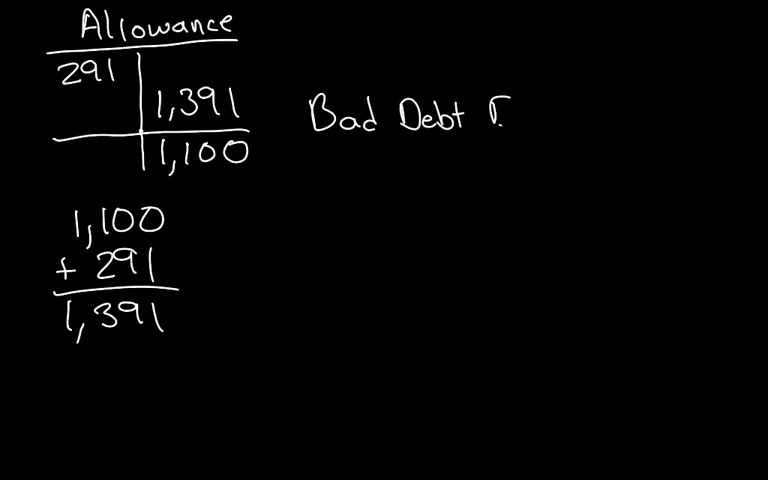
Complete 'Bad Debt Expense 1,391' as the debit line
type("Expe")
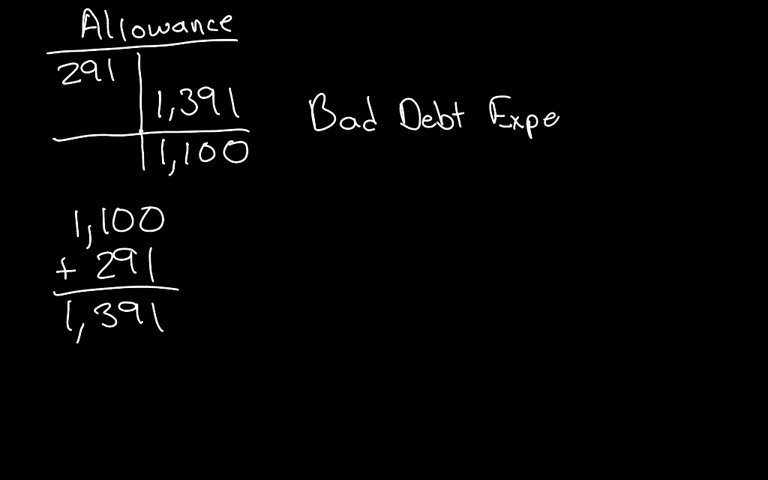
type("nse")
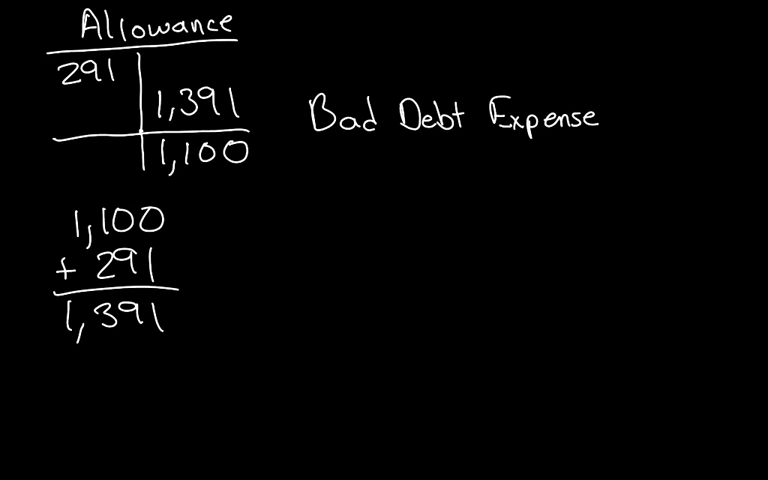
type("1,3")
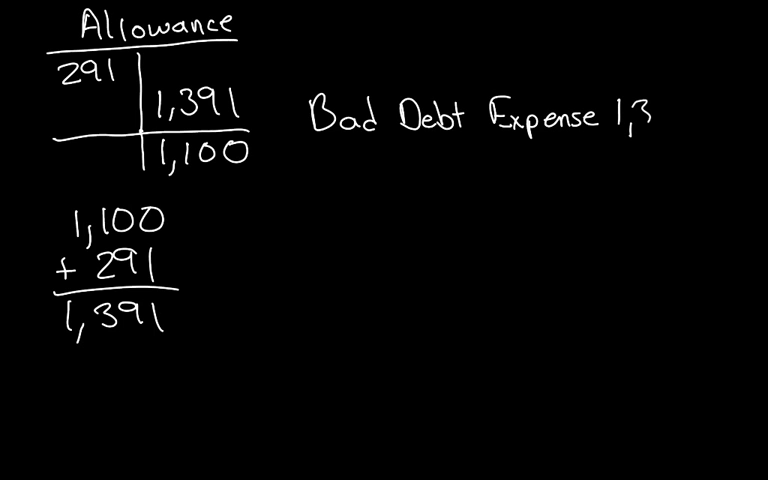
type("391")
left_click(422, 166)
type("Allo")
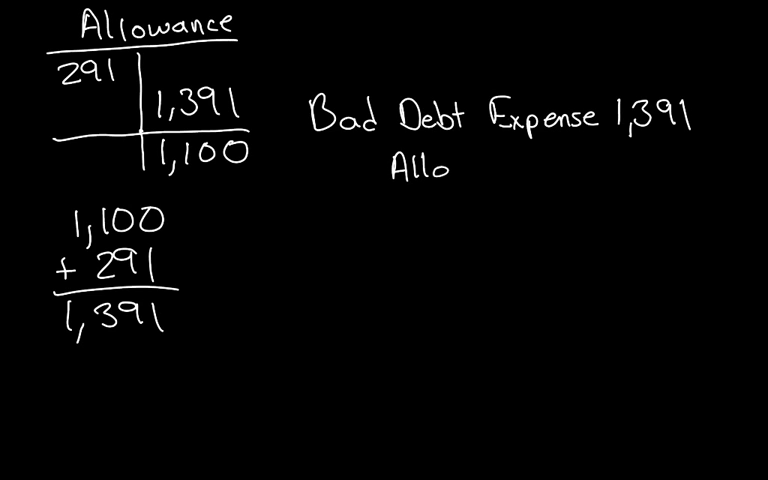
Handwrite the credit line 'Allowance For Doubtful A…' beneath it
type("wanc")
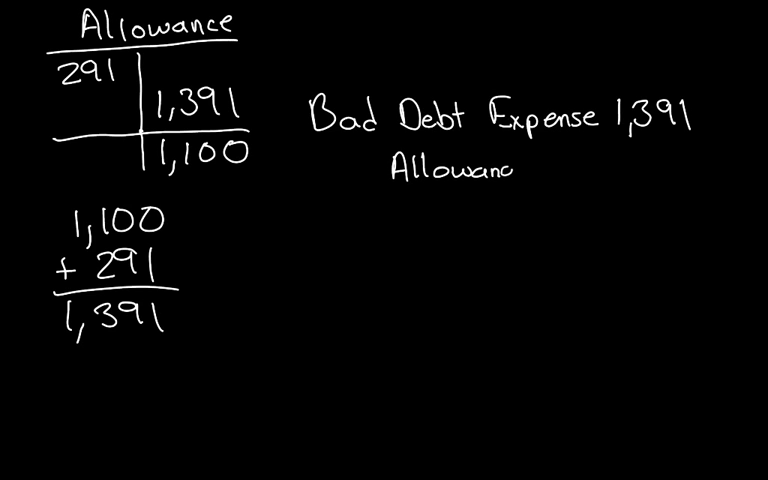
type("For")
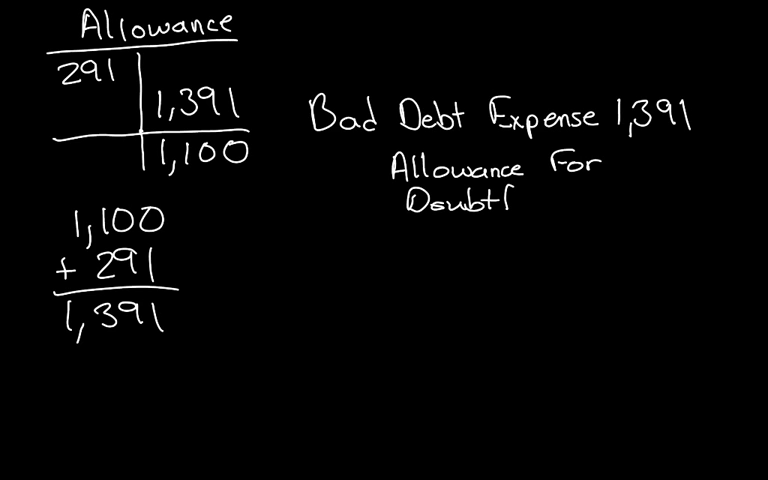
type("ful A")
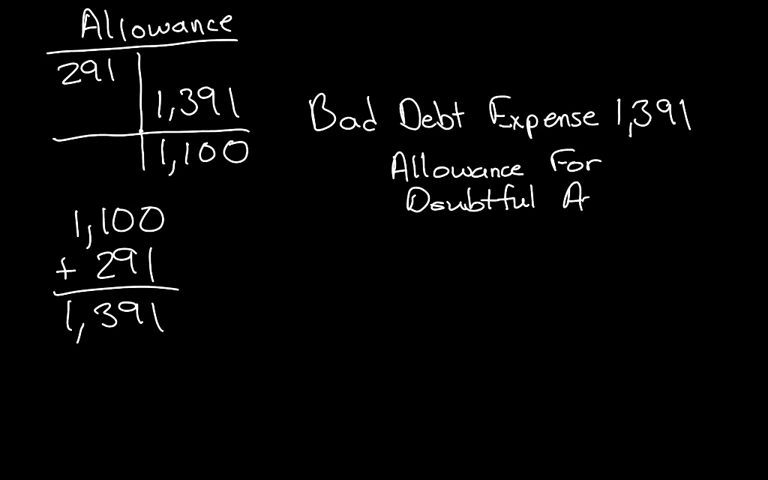